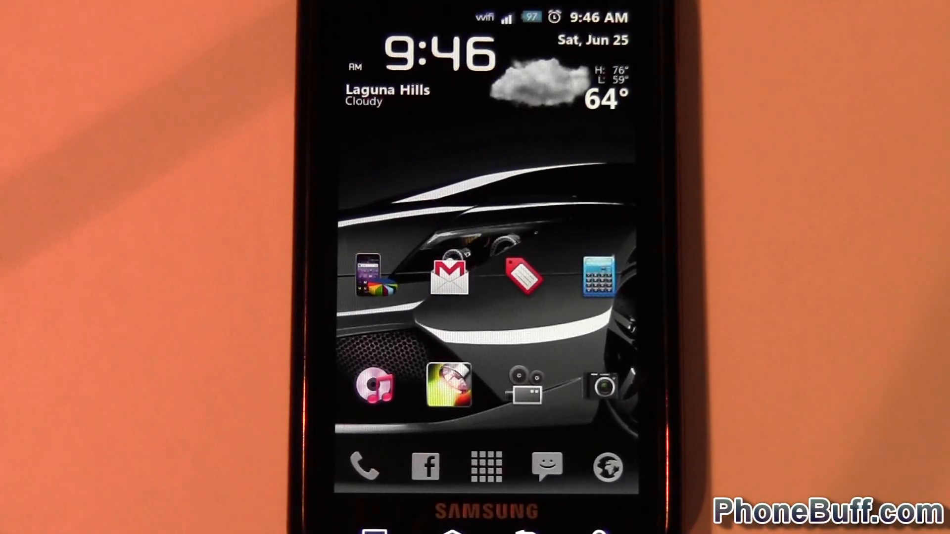
Step: Open the app drawer and scroll through the installed apps to Task Manager
{"action": "left_click", "coordinate": [486, 466]}
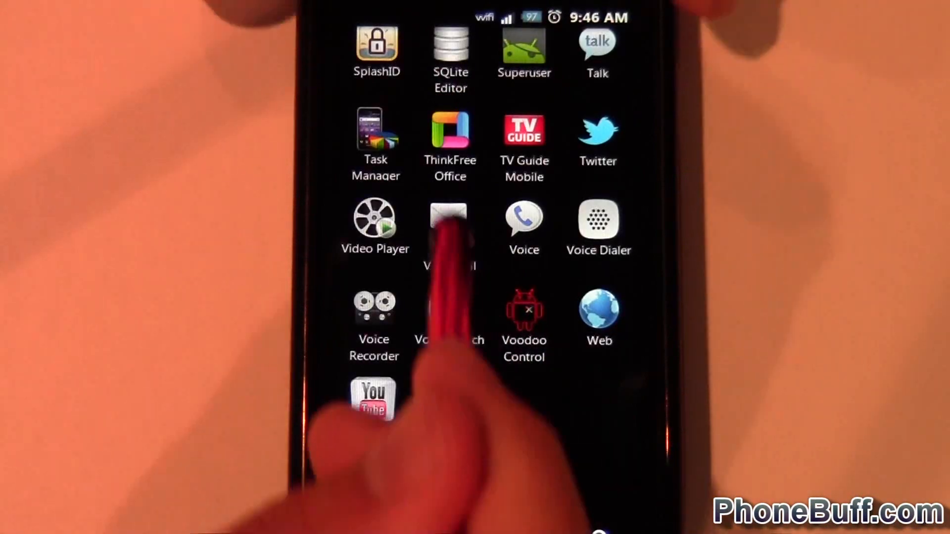
{"action": "scroll", "scroll_direction": "down", "scroll_amount": 3}
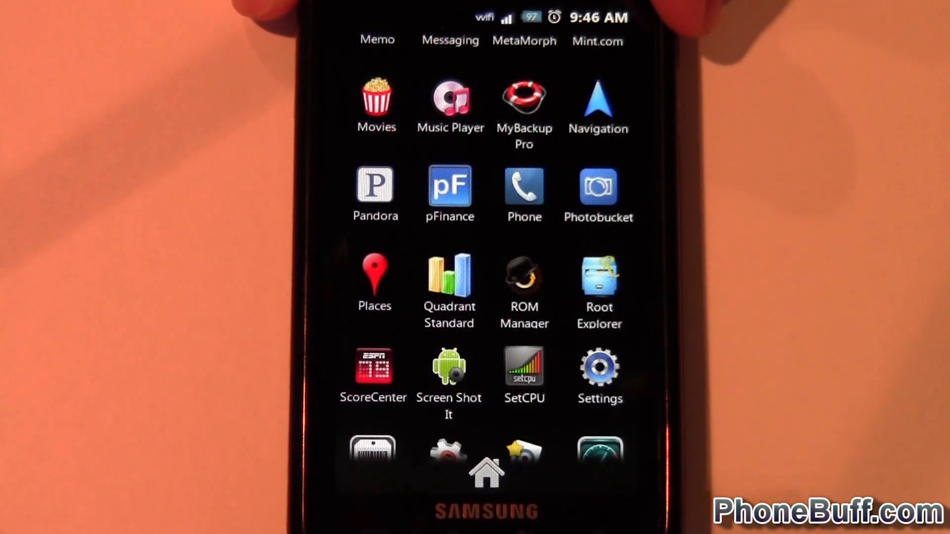
{"action": "scroll", "scroll_direction": "down", "scroll_amount": 3}
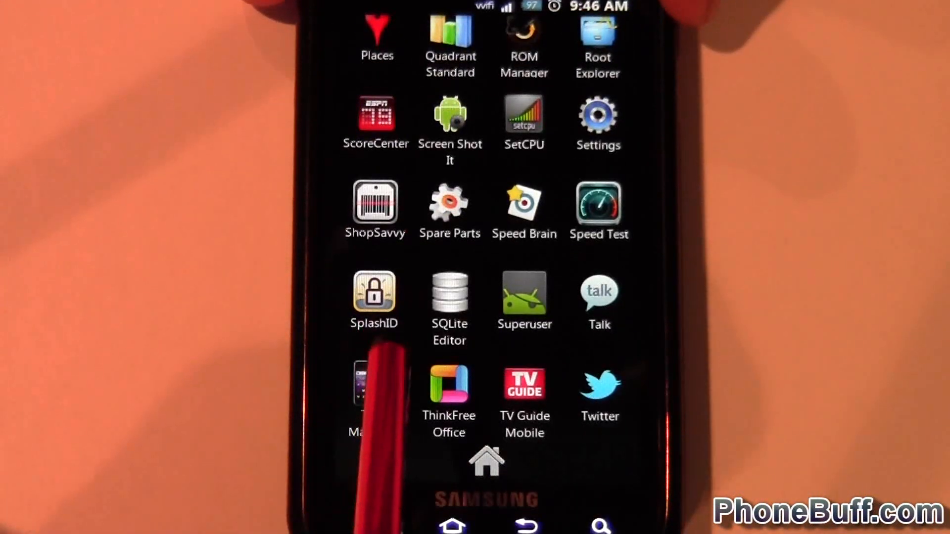
{"action": "scroll", "scroll_direction": "down", "scroll_amount": 3}
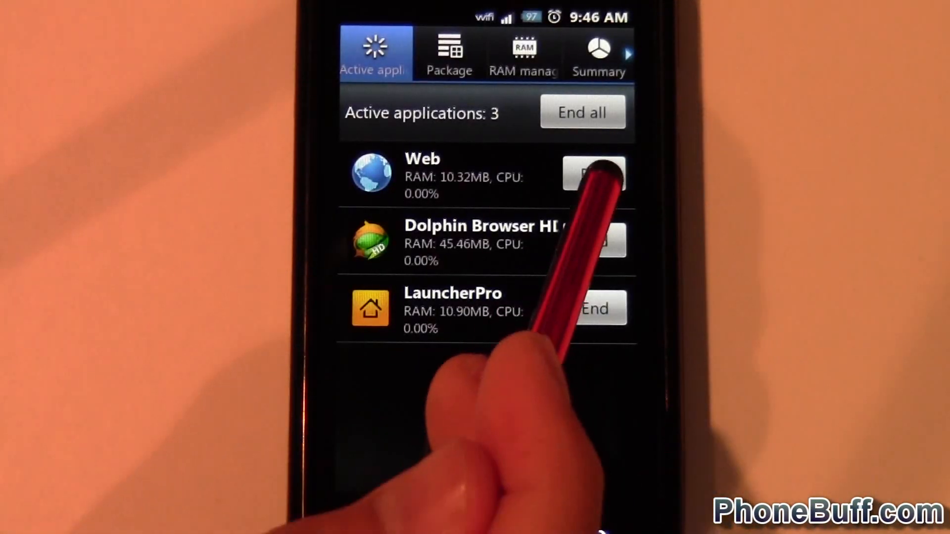
Step: End the running Web browser app in Task Manager's active applications
{"action": "left_click", "coordinate": [594, 174]}
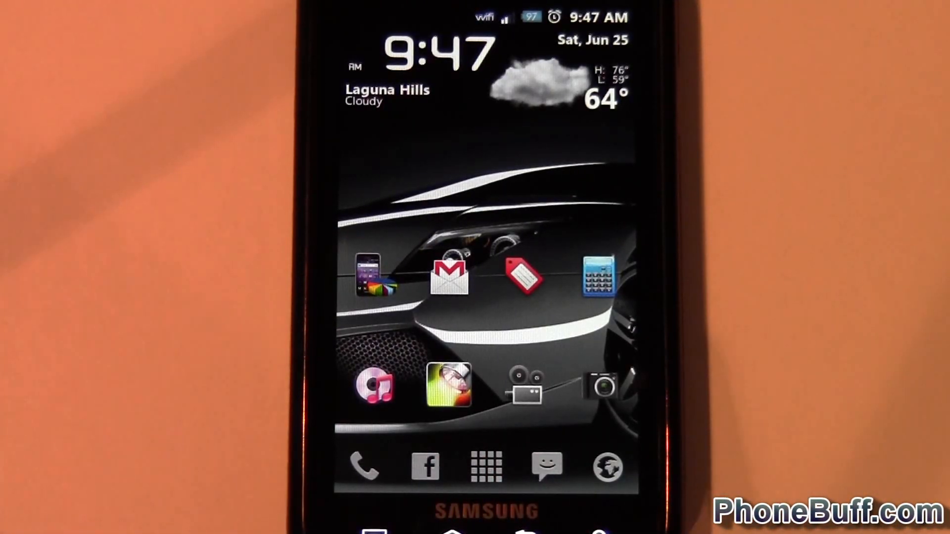
Step: Launch Root Explorer from the app drawer and scroll the root directory toward system
{"action": "left_click", "coordinate": [485, 467]}
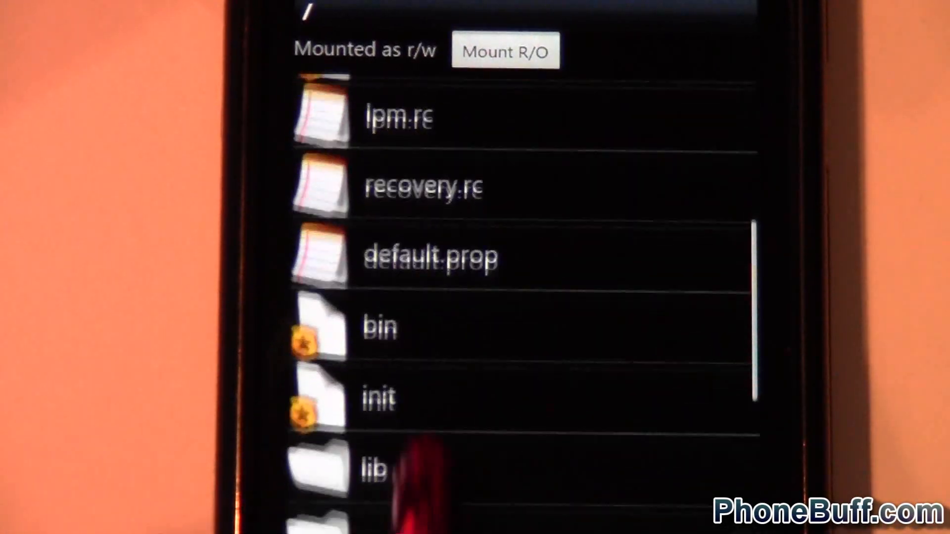
{"action": "scroll", "scroll_direction": "down", "scroll_amount": 3}
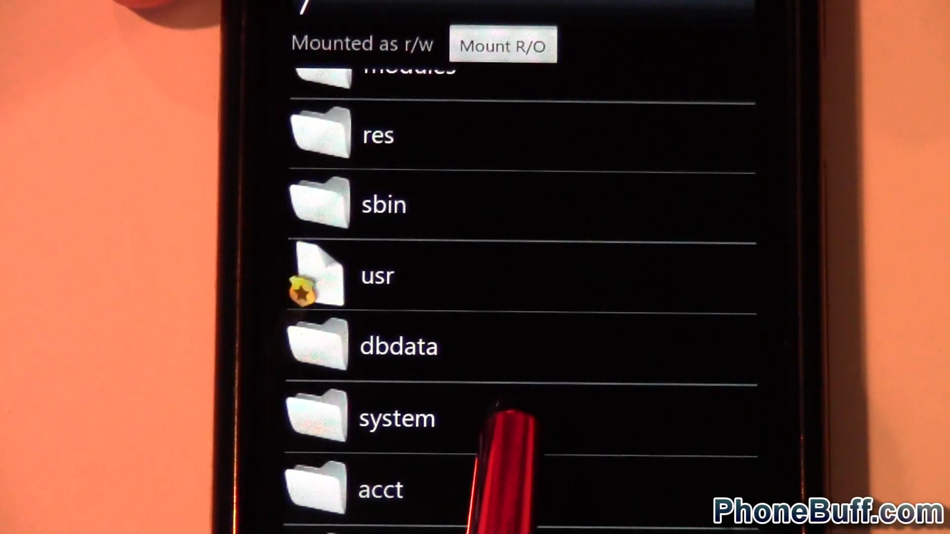
Step: Enter the system folder and scroll down to reach the app folder
{"action": "left_click", "coordinate": [396, 418]}
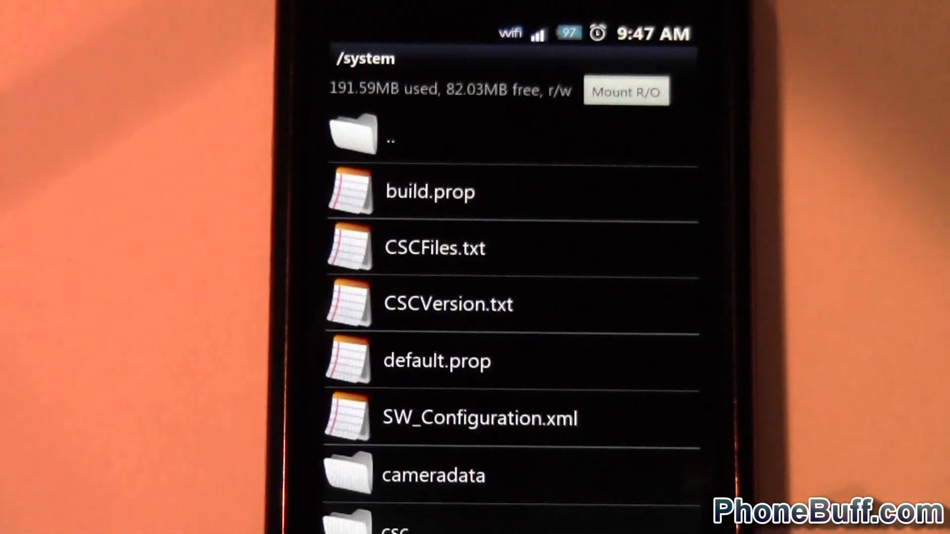
{"action": "scroll", "scroll_direction": "down", "scroll_amount": 3}
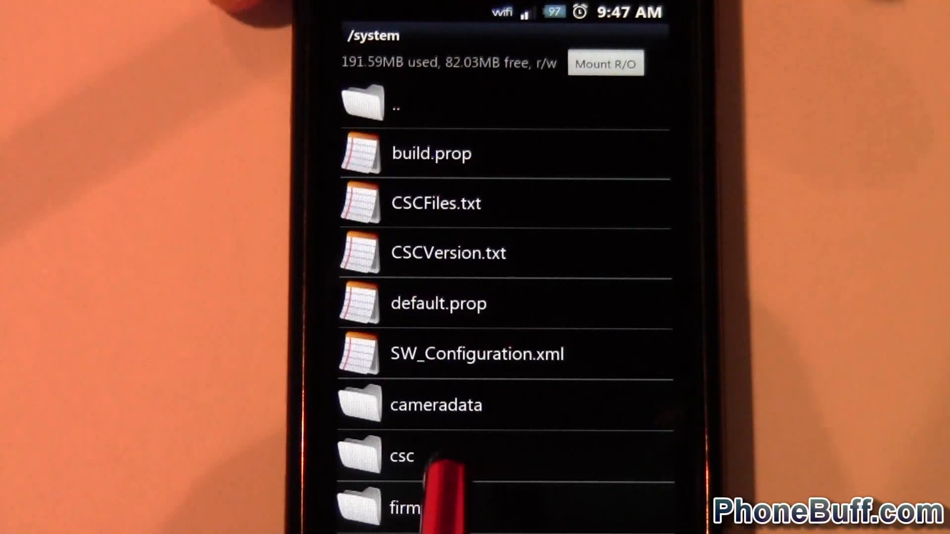
{"action": "scroll", "scroll_direction": "down", "scroll_amount": 3}
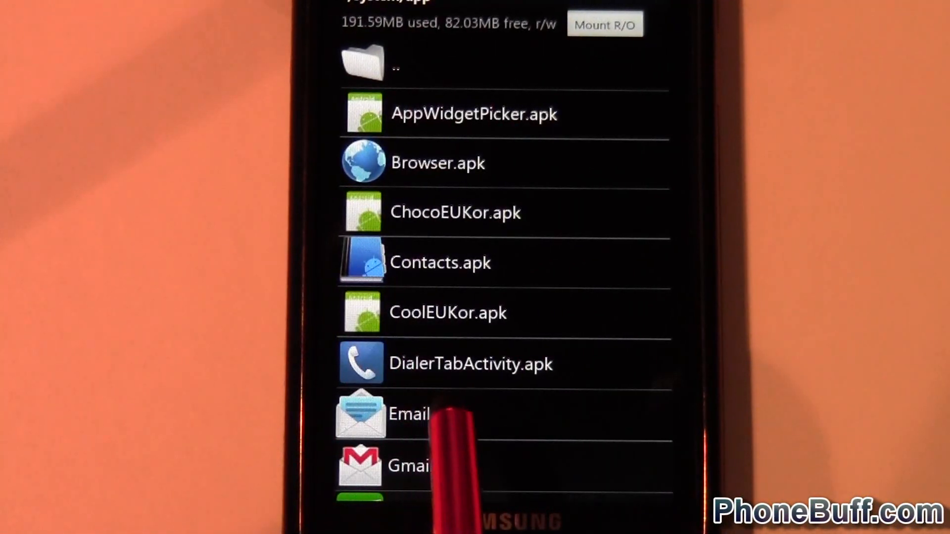
{"action": "scroll", "scroll_direction": "down", "scroll_amount": 3}
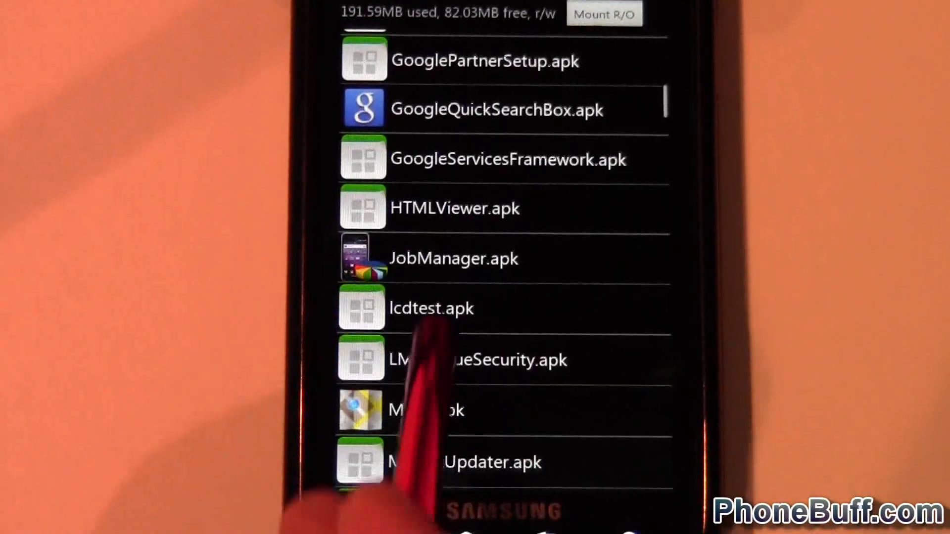
{"action": "scroll", "scroll_direction": "down", "scroll_amount": 3}
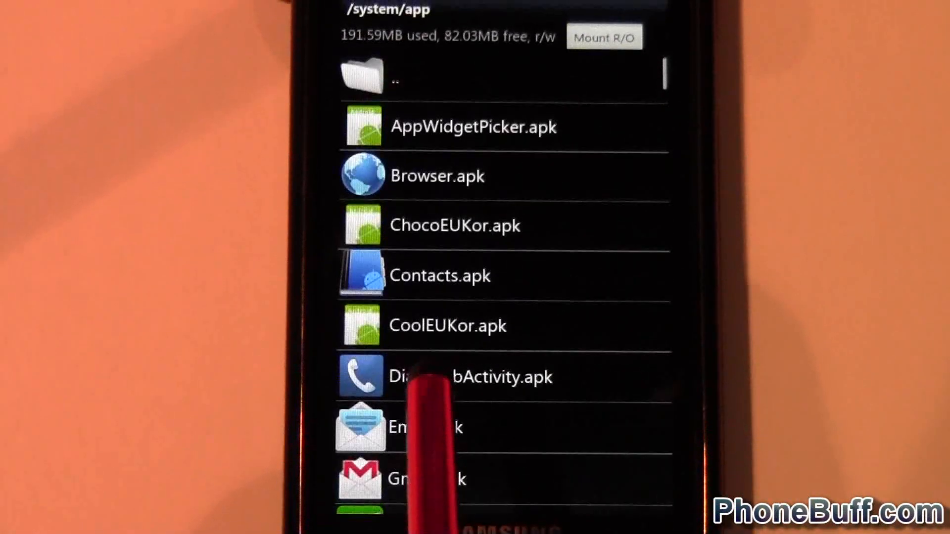
Step: Mark Browser.apk for moving and navigate to /sdcard
{"action": "left_click", "coordinate": [436, 176]}
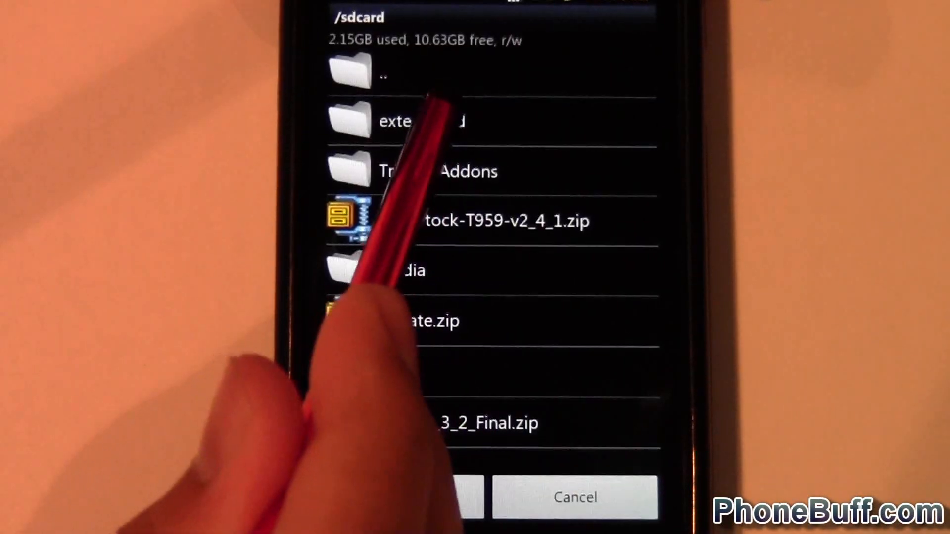
Step: Enter external_sd, then Backup Apps, as the paste destination for Browser.apk
{"action": "left_click", "coordinate": [403, 121]}
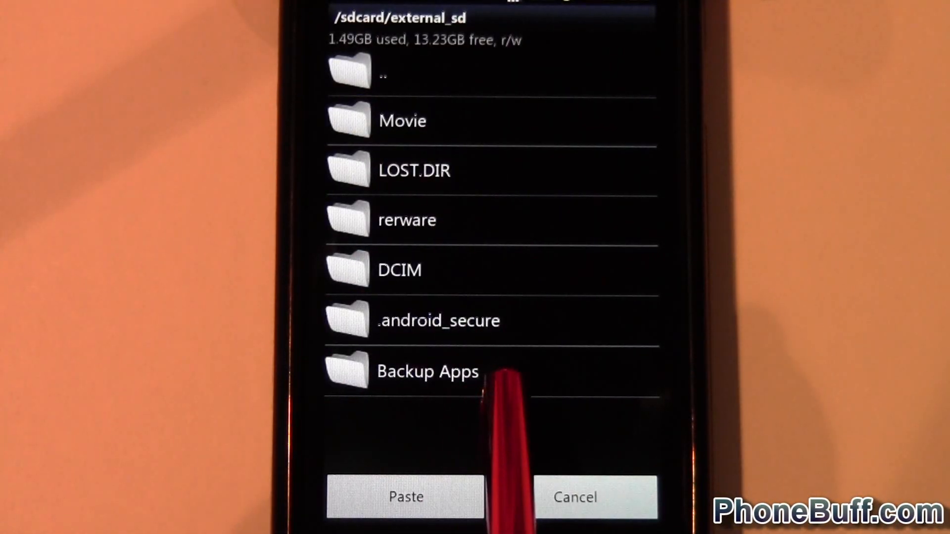
{"action": "left_click", "coordinate": [427, 371]}
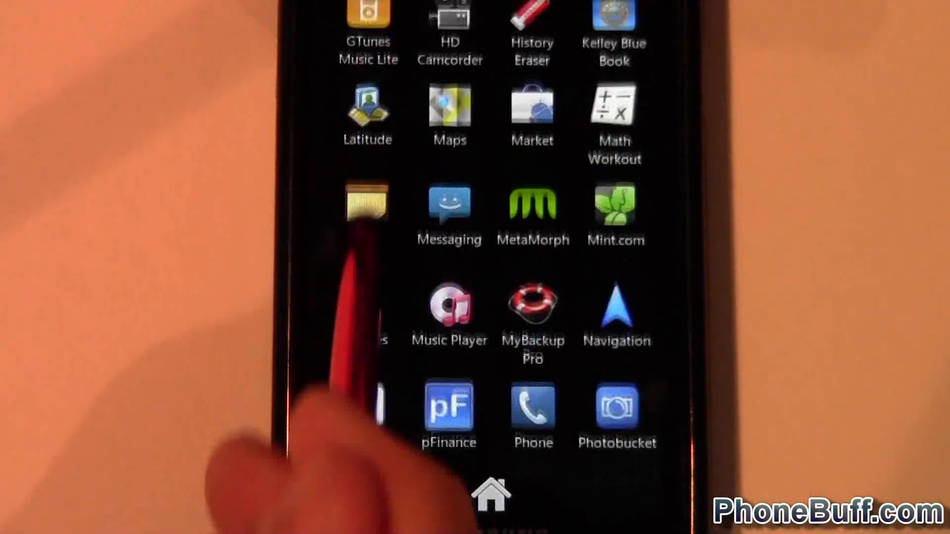
Step: Scroll the app drawer back to the top to check the remaining apps
{"action": "scroll", "scroll_direction": "up", "scroll_amount": 3}
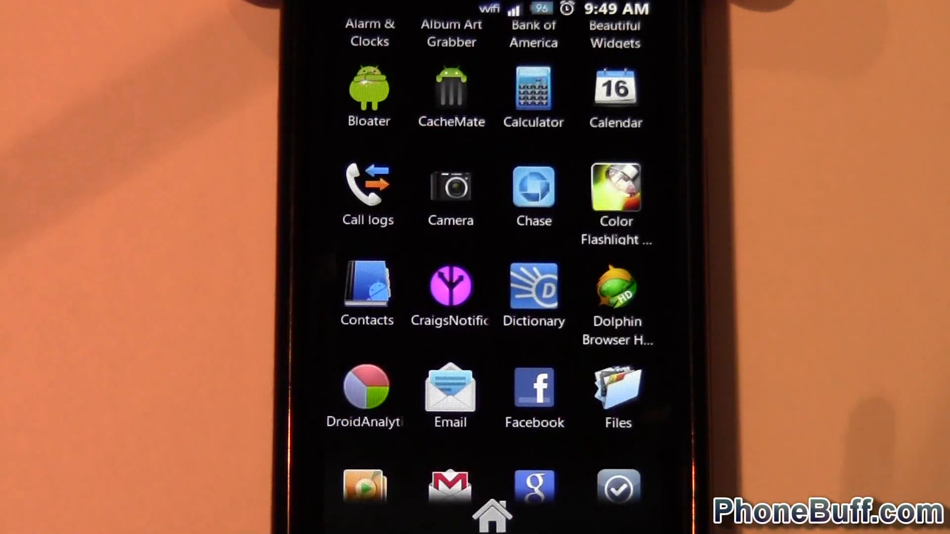